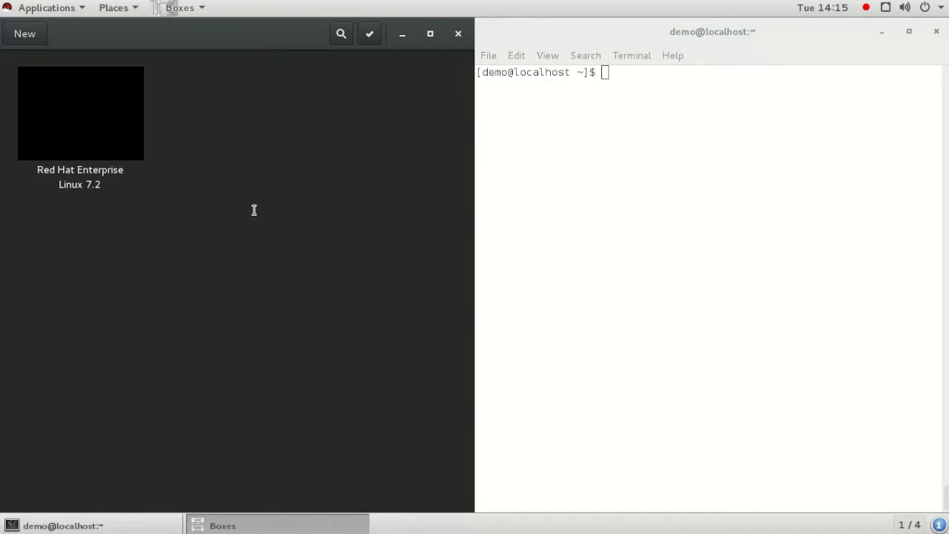
Start the Red Hat Enterprise Linux 7.2 box so it boots to its menu
double_click(80, 113)
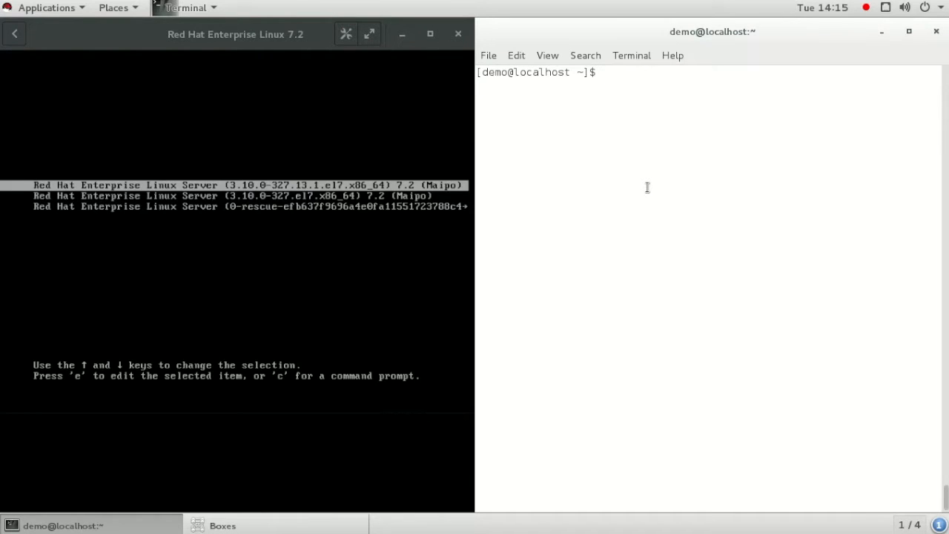
Install tang-keyd with yum, then enable and start tang-keyd.socket on the host
text(sudo yum install tang-keyd)
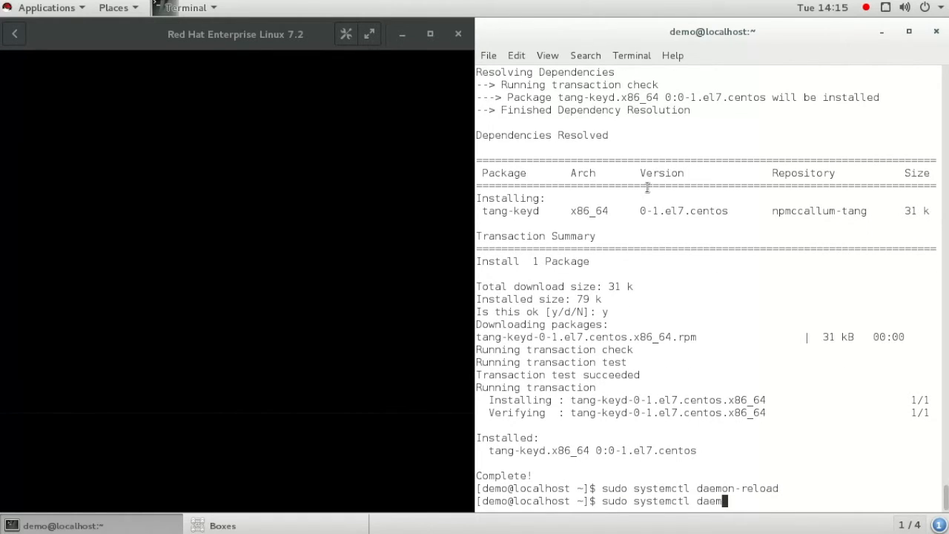
text(enable tang-keyd.socket)
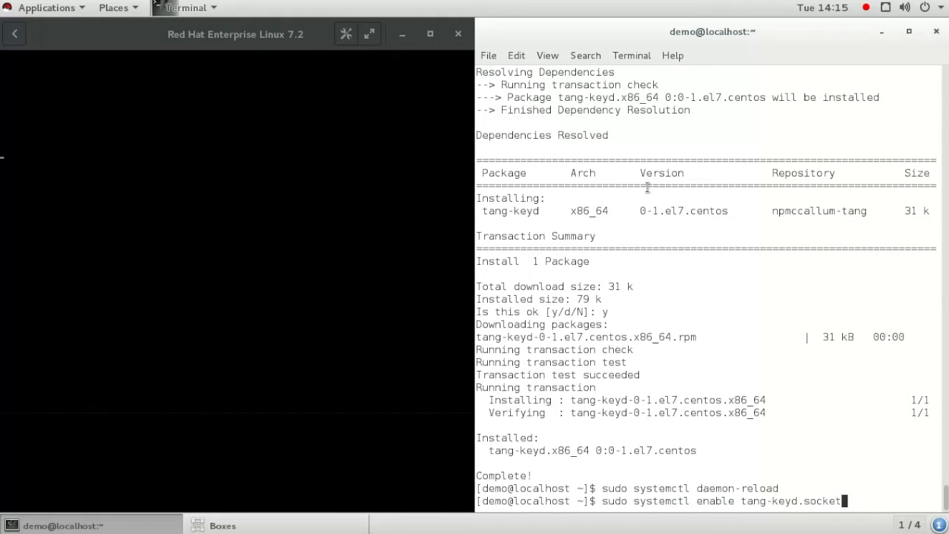
text(sudo systemctl start tang-keyd.socket)
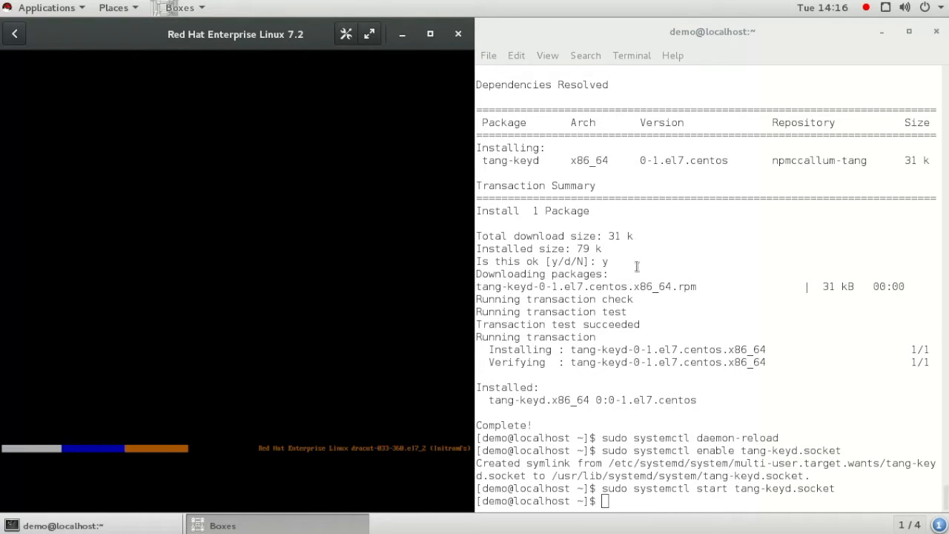
text(sudo tang-key-gen)
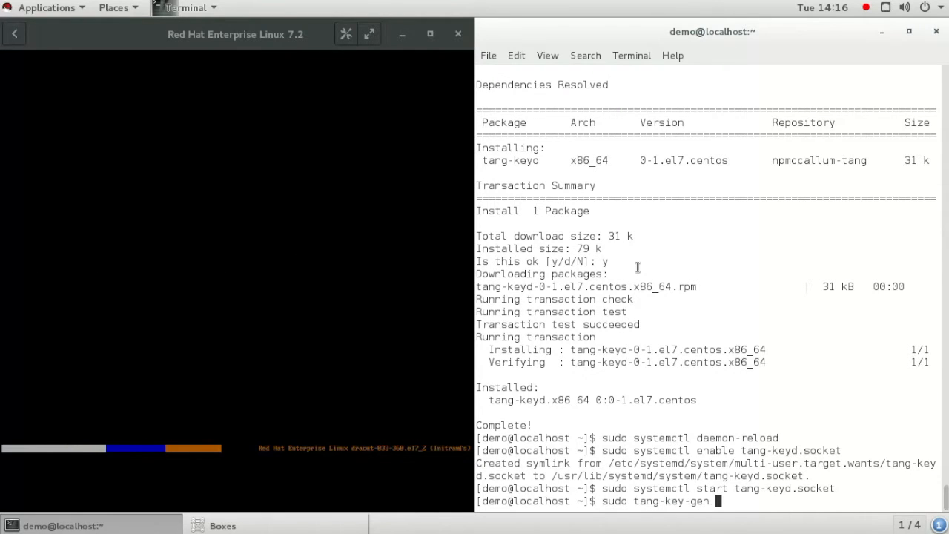
Generate secp384r1 Tang keys with tang-key-gen, one recovery and one signing key
text(-g secp384r1 -A -r)
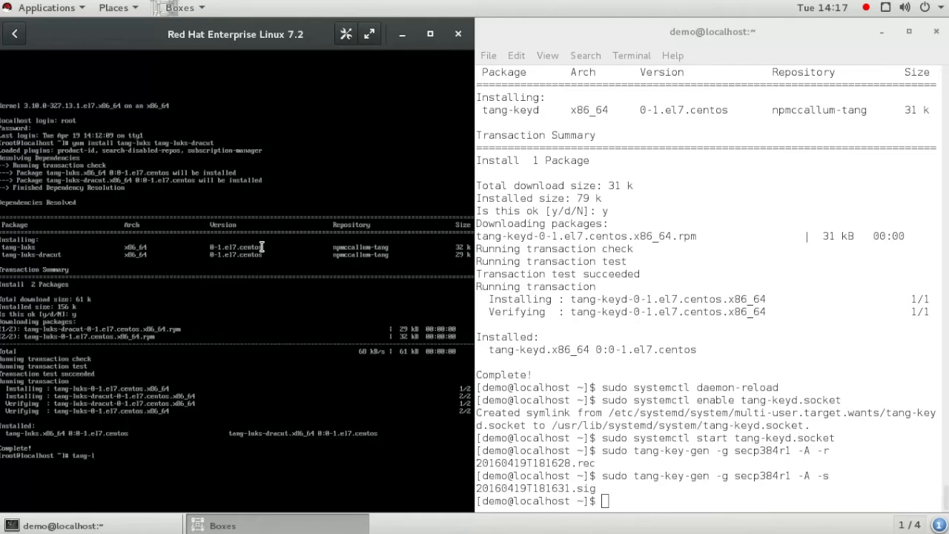
Bind /dev/vda2 to the Tang server at 192.168.122.1 with tang-luks-bind, trusting its keys
text(tang-luks-bind -d /dev/vda2 -h)
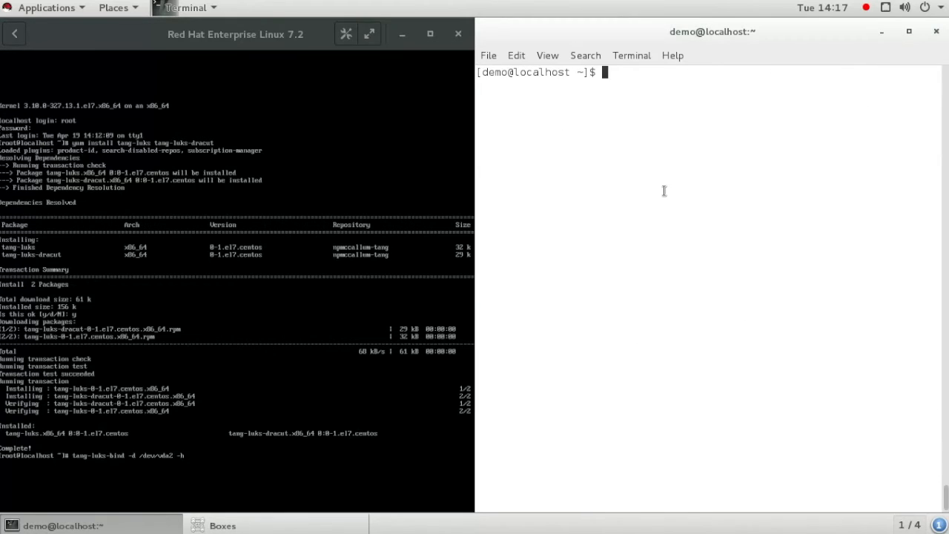
text(ip addr)
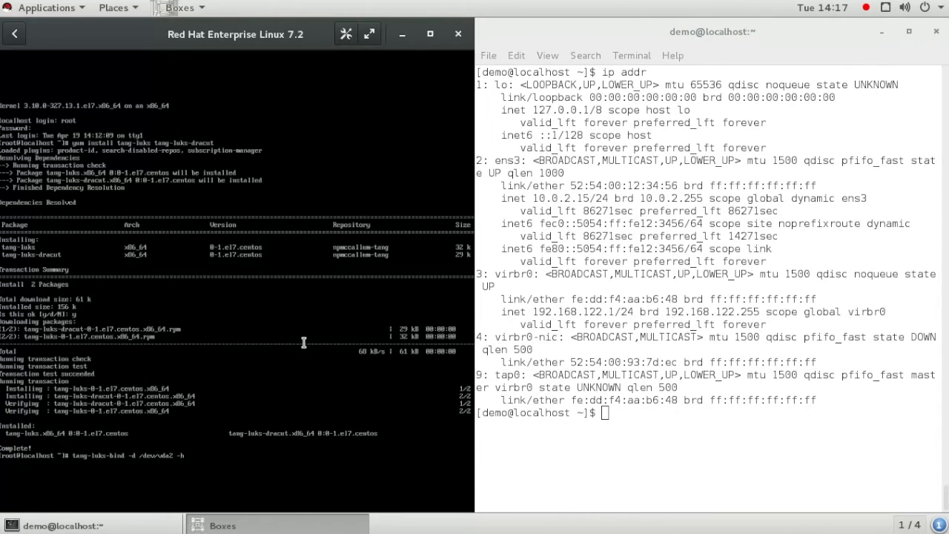
text(192.168.122.1)
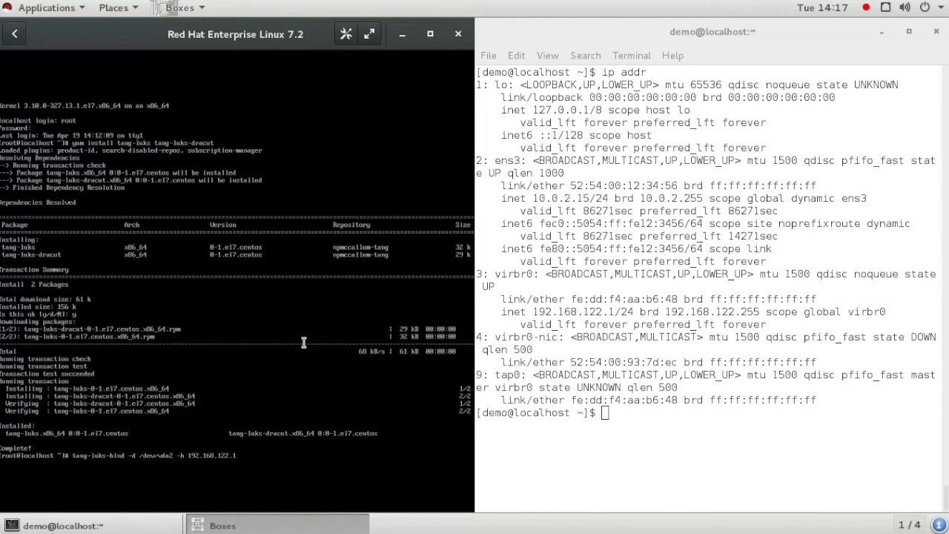
key(Return)
text(y)
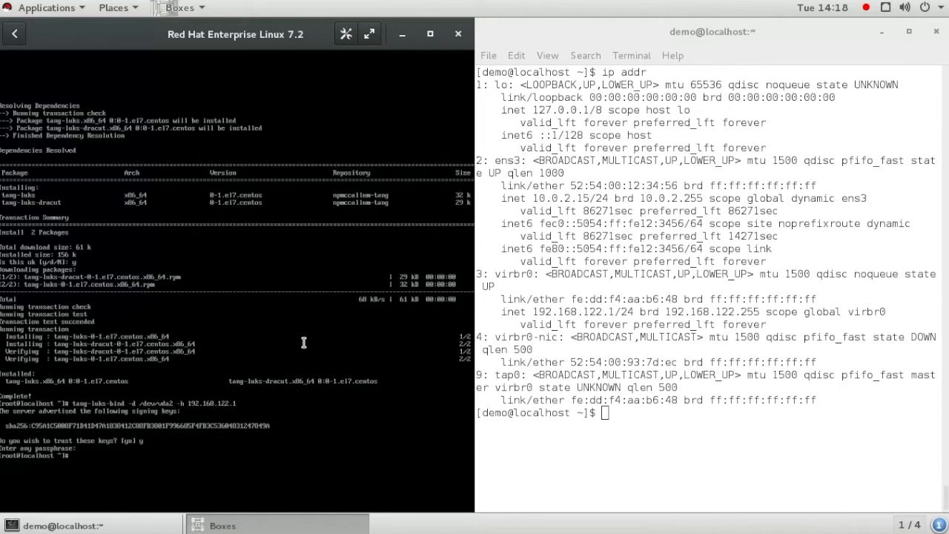
Rebuild the guest initramfs with dracut -f and check tang-keyd.service status on the host
text(dracut -f)
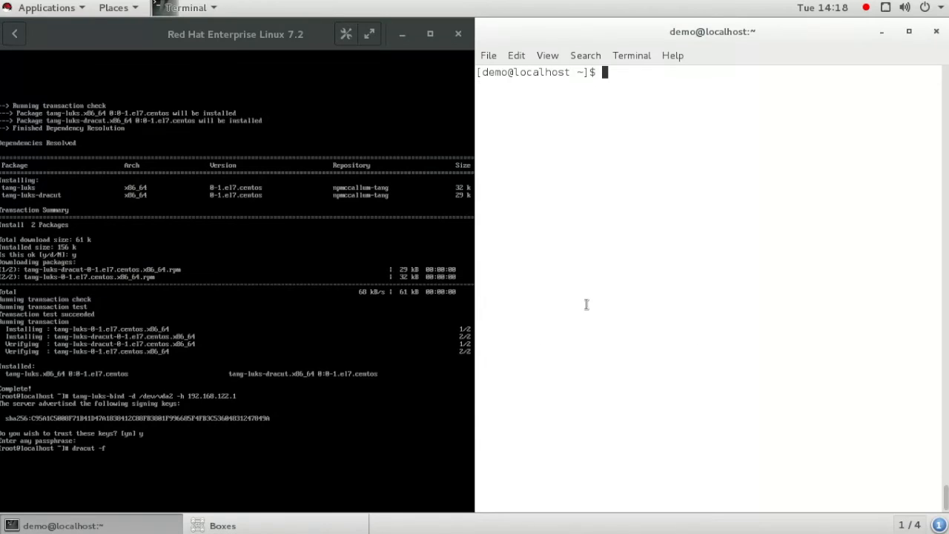
text(sudo systemctl status tang-keyd.service)
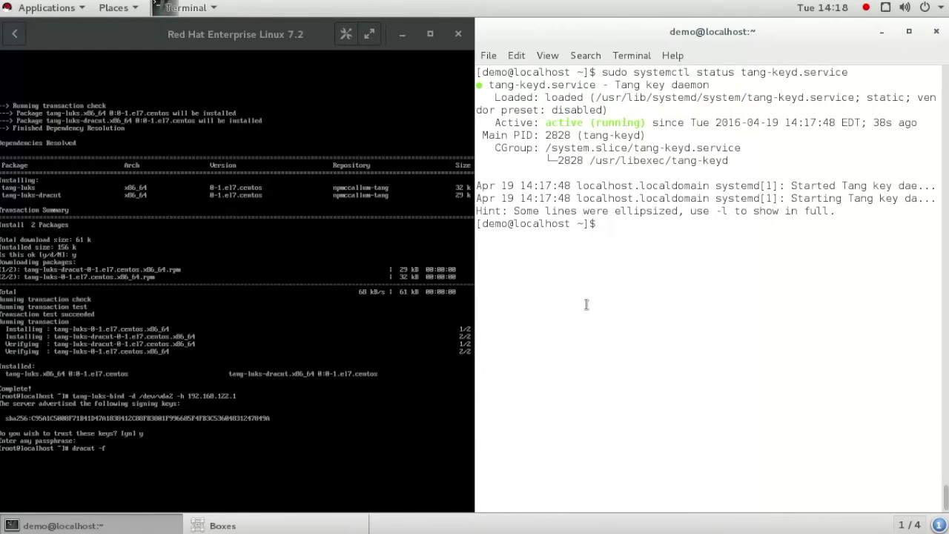
Stop tang-keyd.service, reboot the guest, and recheck that tang-keyd is active
text(sudo systemctl stop tang-keyd.service)
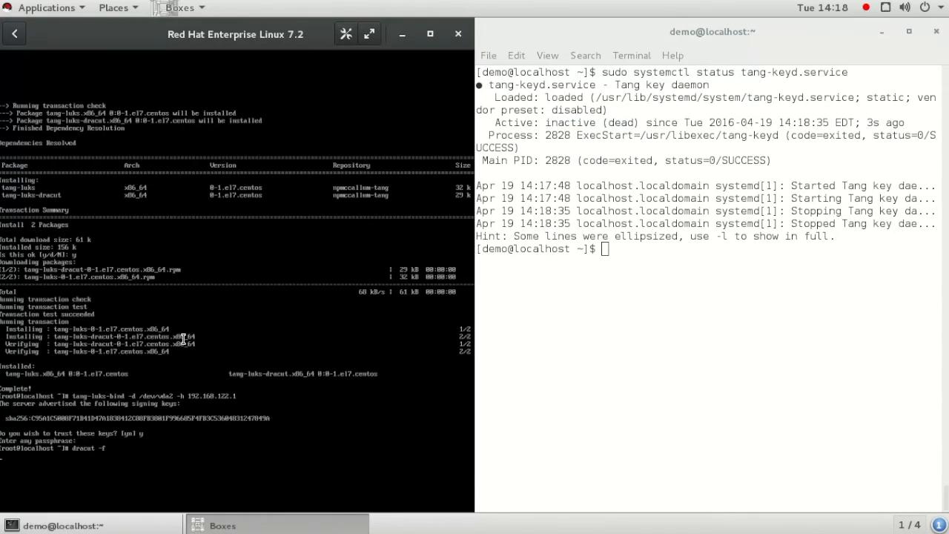
text(reb)
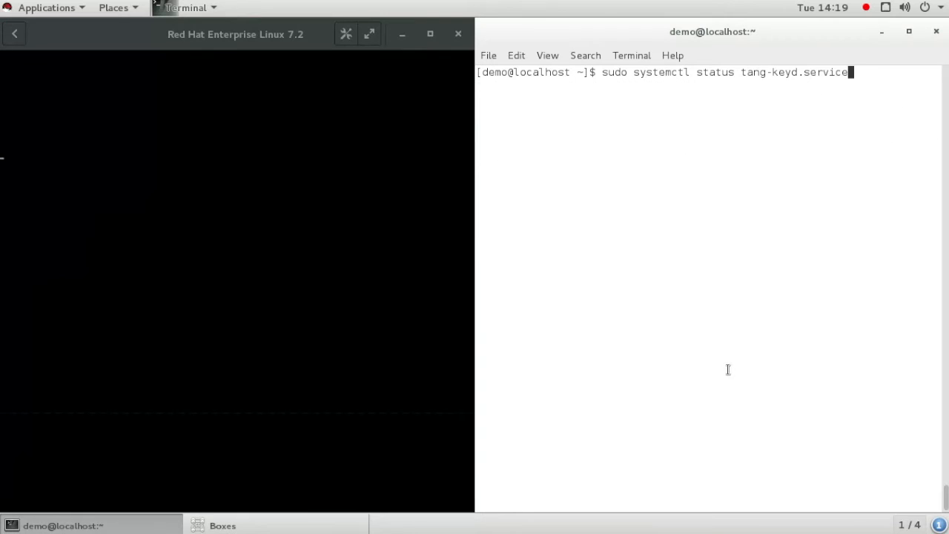
key(Return)
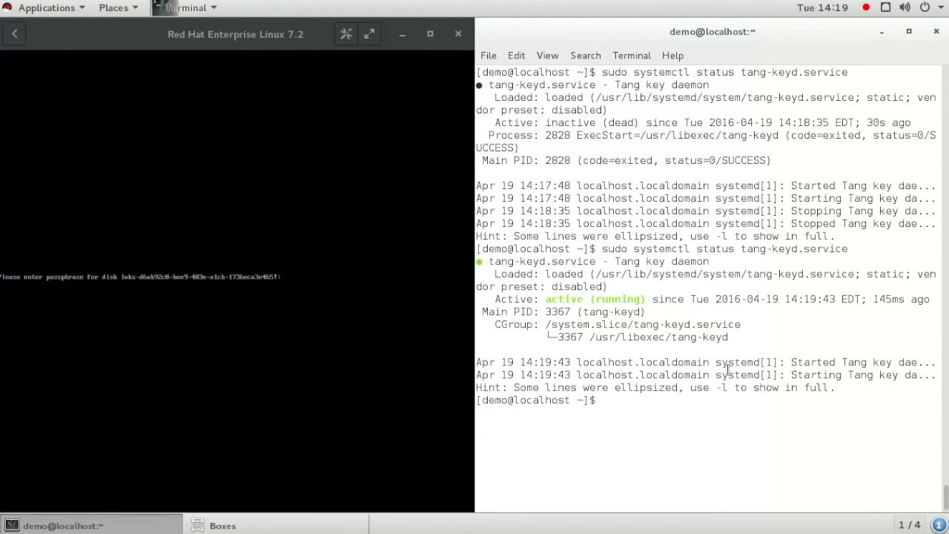